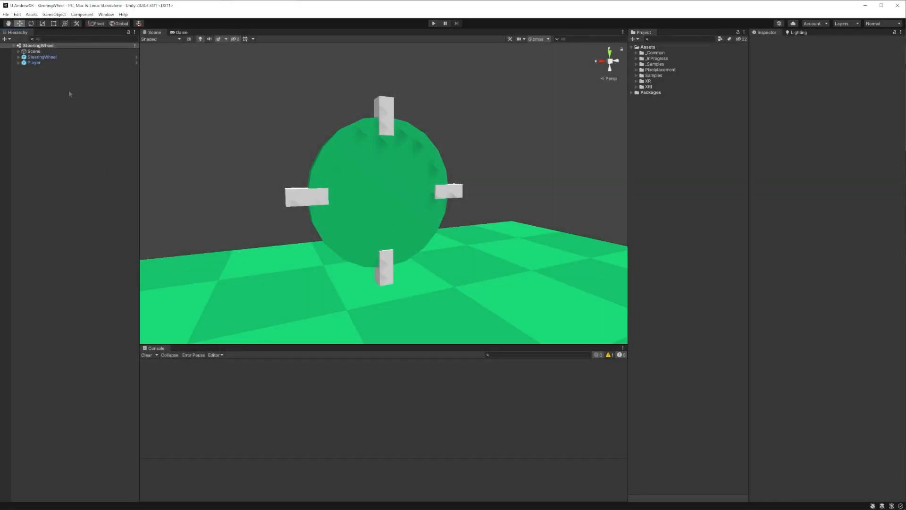
# Select SteeringWheel in the Hierarchy to show its Transform and Steering Wheel script
pyautogui.click(41, 57)
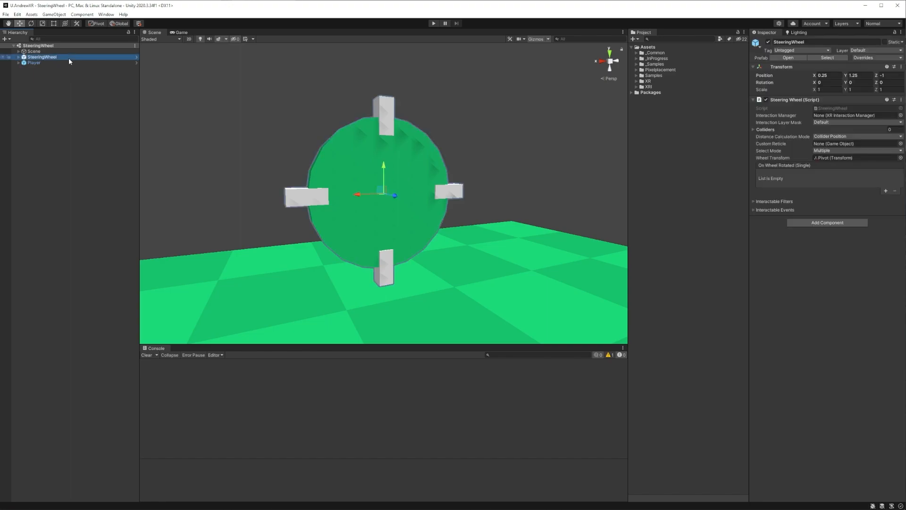
pyautogui.moveTo(562, 100)
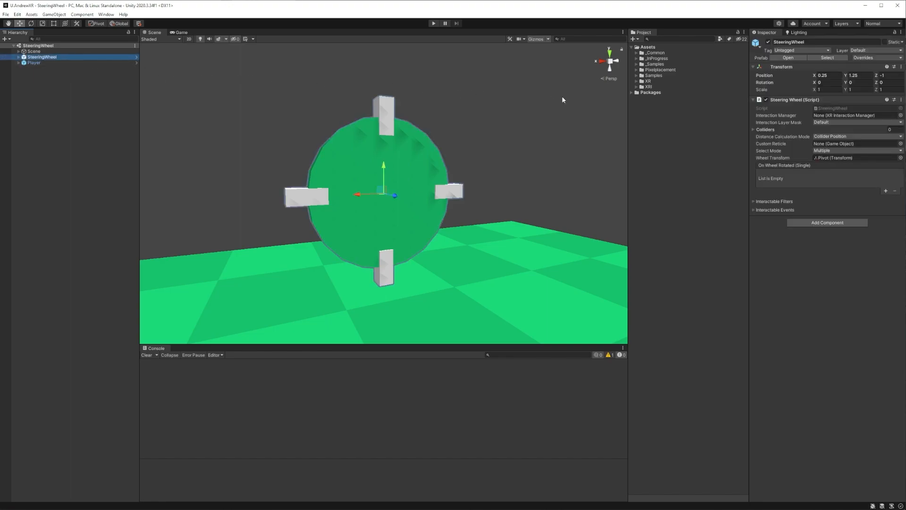
pyautogui.moveTo(786, 109)
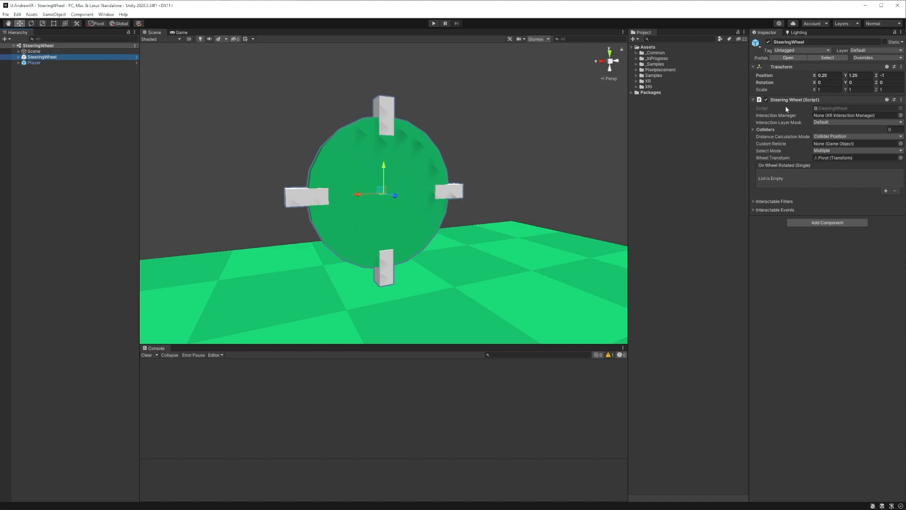
pyautogui.moveTo(772, 150)
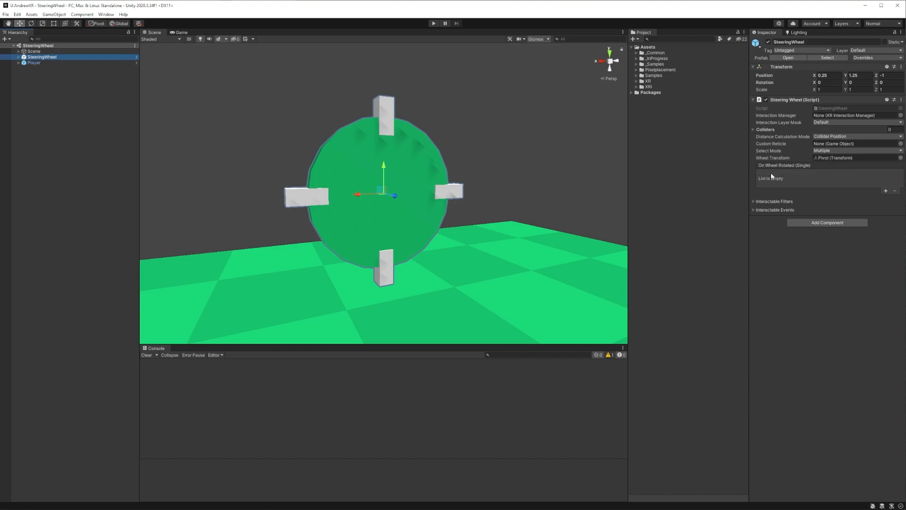
pyautogui.moveTo(772, 173)
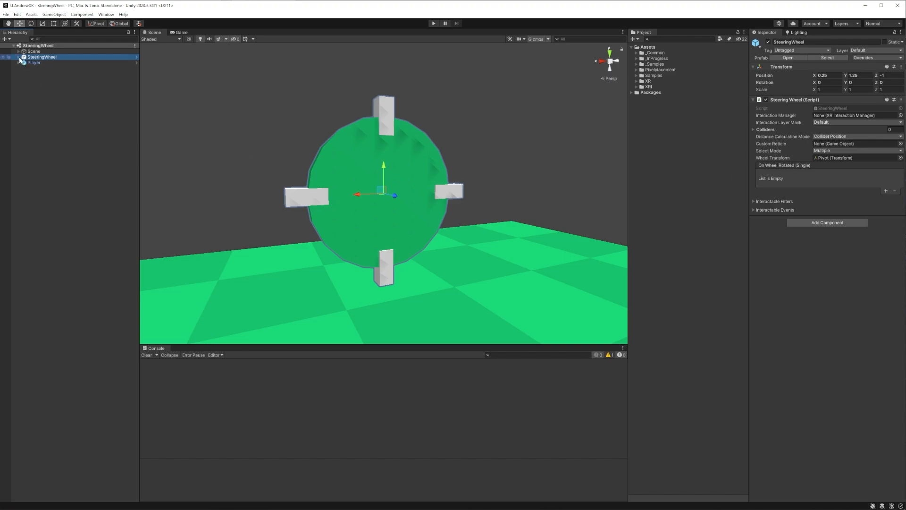
# Expand SteeringWheel, select Pivot to view its default transform, and peek at its Mesh and Cube children
pyautogui.click(14, 57)
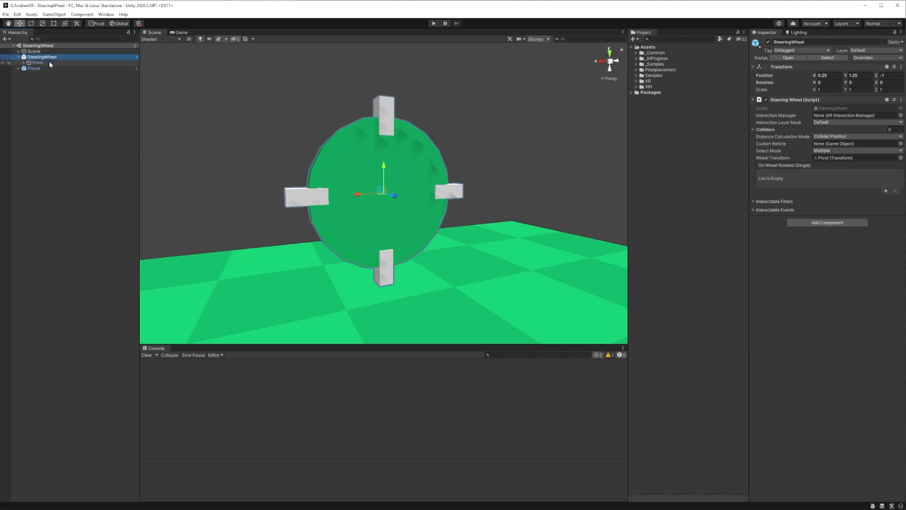
pyautogui.click(37, 62)
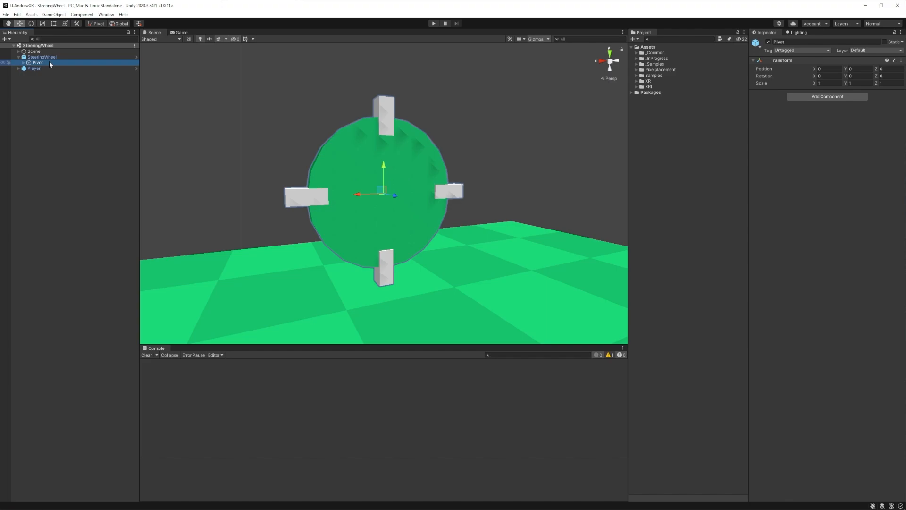
pyautogui.click(18, 62)
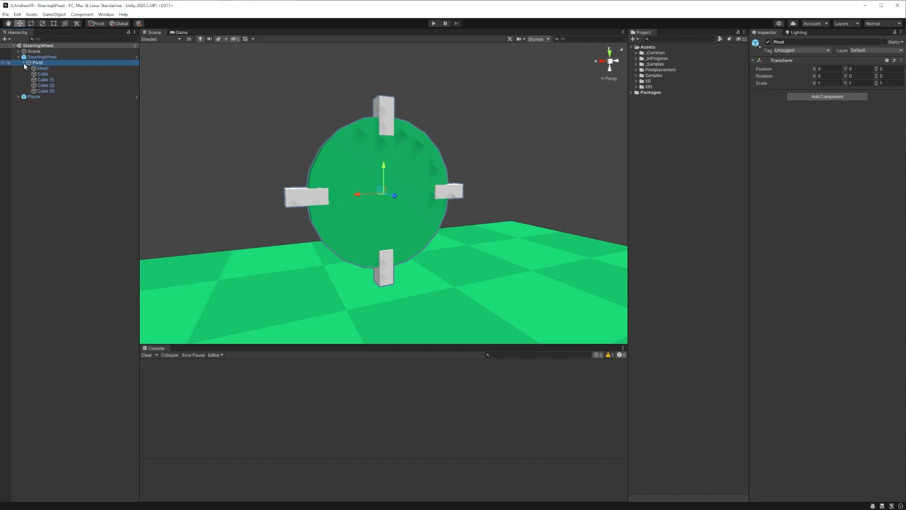
pyautogui.click(18, 62)
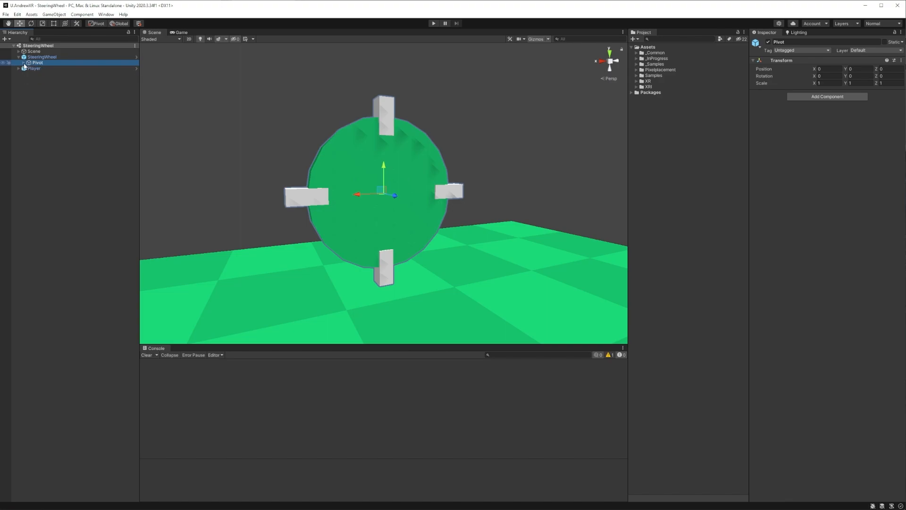
pyautogui.click(41, 56)
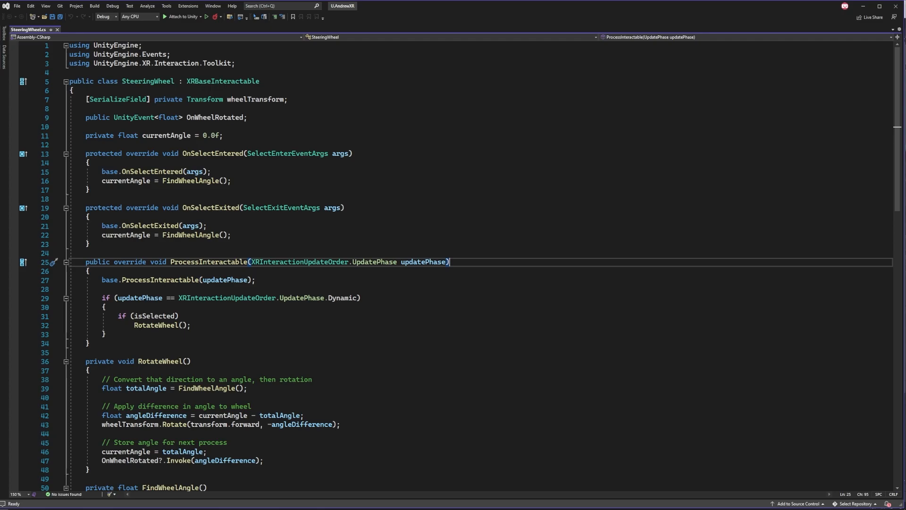
# Focus the isSelected check in ProcessInteractable and move down toward the helper methods
pyautogui.click(180, 316)
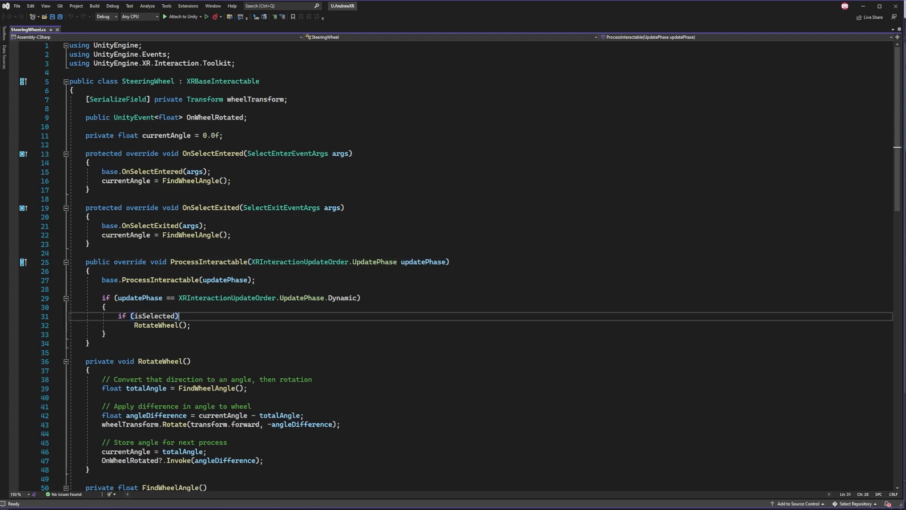
pyautogui.scroll(-3)
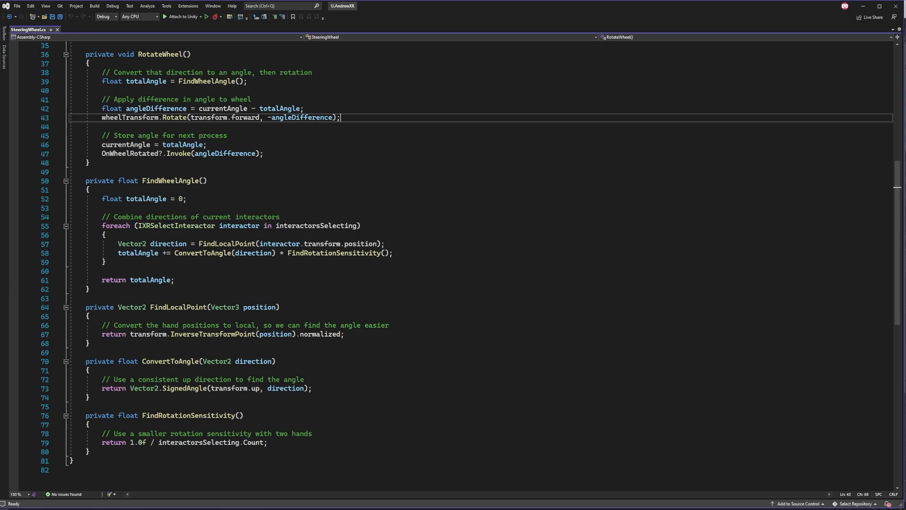
# Focus the currentAngle = totalAngle line in RotateWheel beside the wheel-angle helpers
pyautogui.click(207, 144)
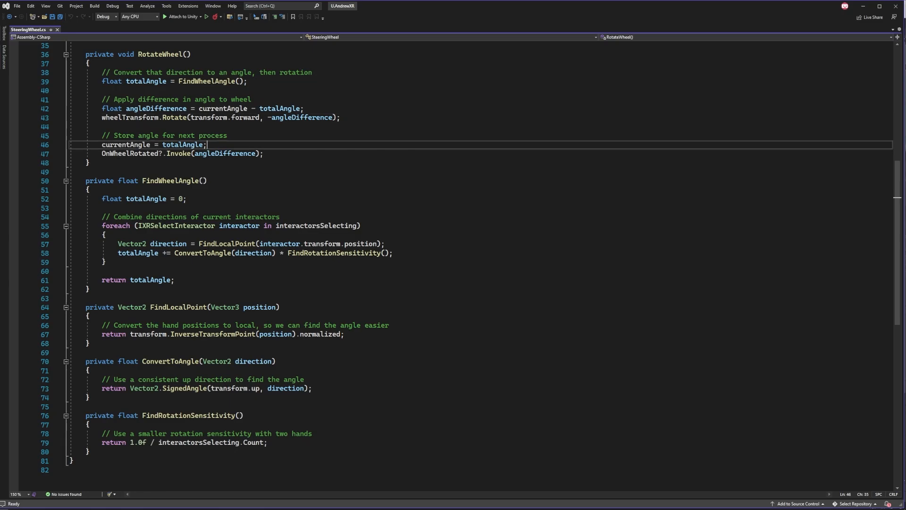